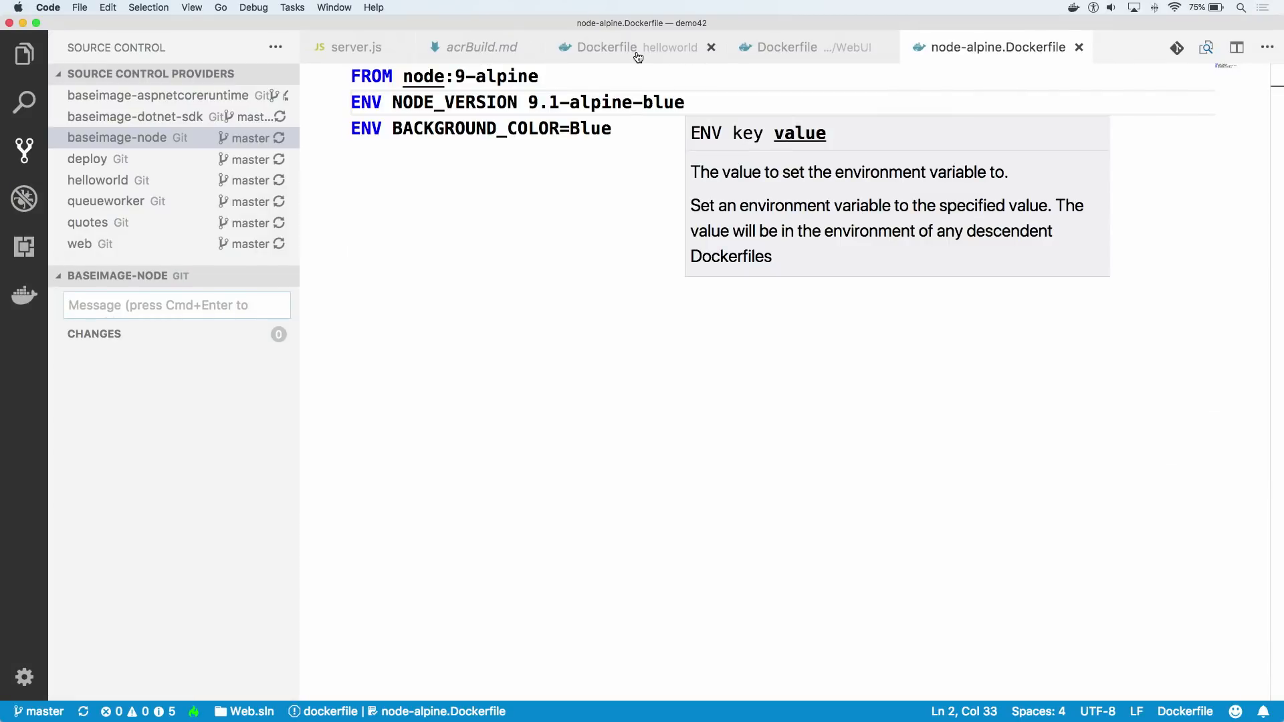
Review the ACR build output showing the failed Base_Image_Validated_Expected test and failed build aa2c
{"action": "left_click", "coordinate": [786, 47]}
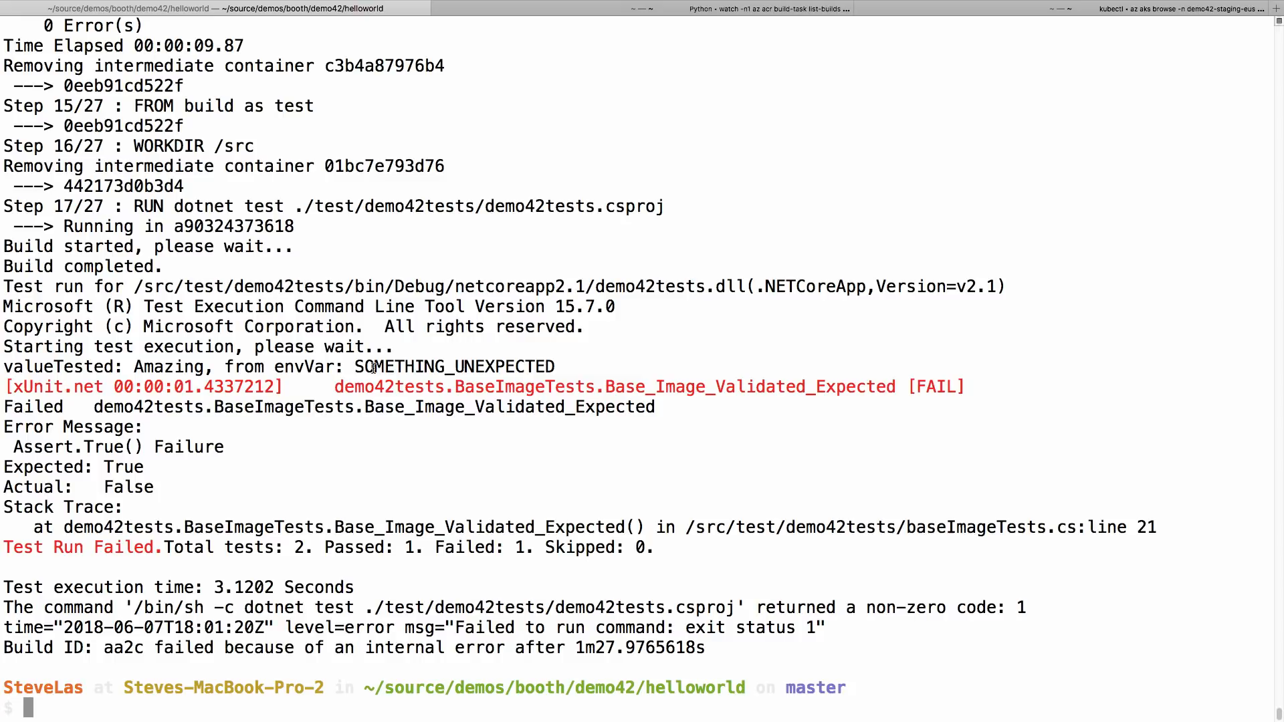
{"action": "double_click", "coordinate": [170, 367]}
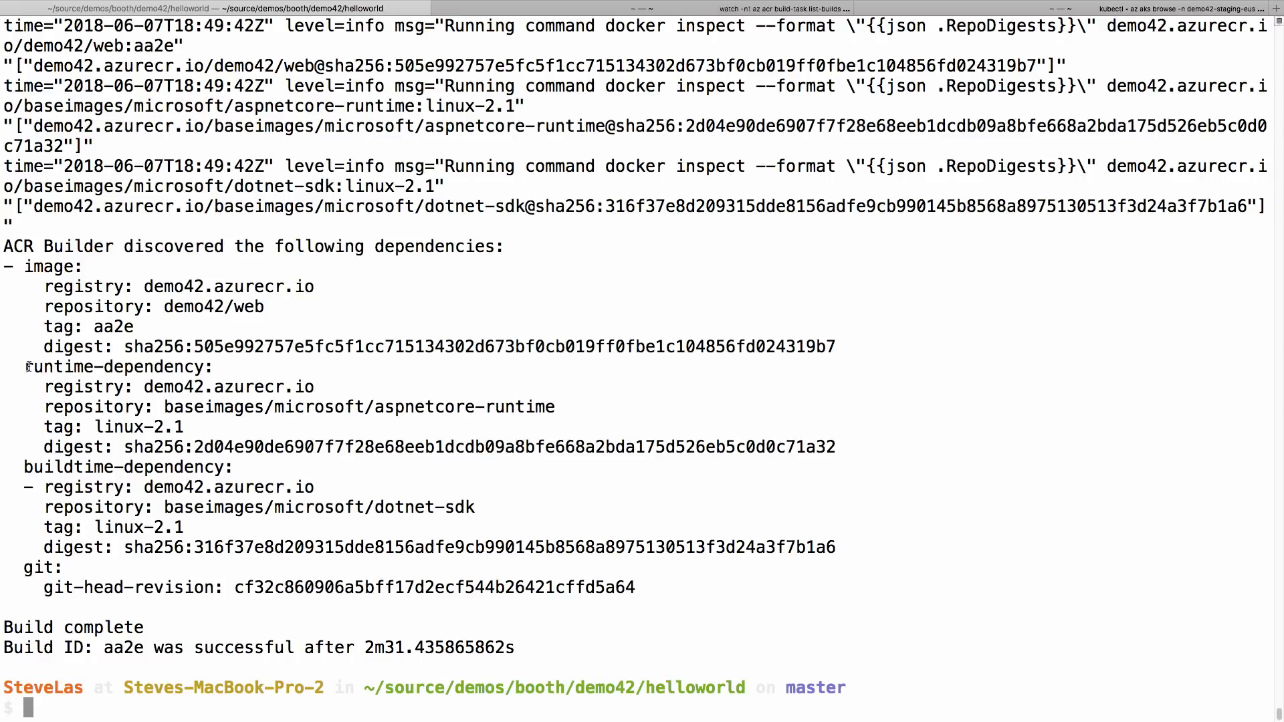
Highlight the aspnetcore-runtime runtime-dependency block in the successful aa2e build log
{"action": "left_click_drag", "start_coordinate": [24, 367], "coordinate": [377, 443]}
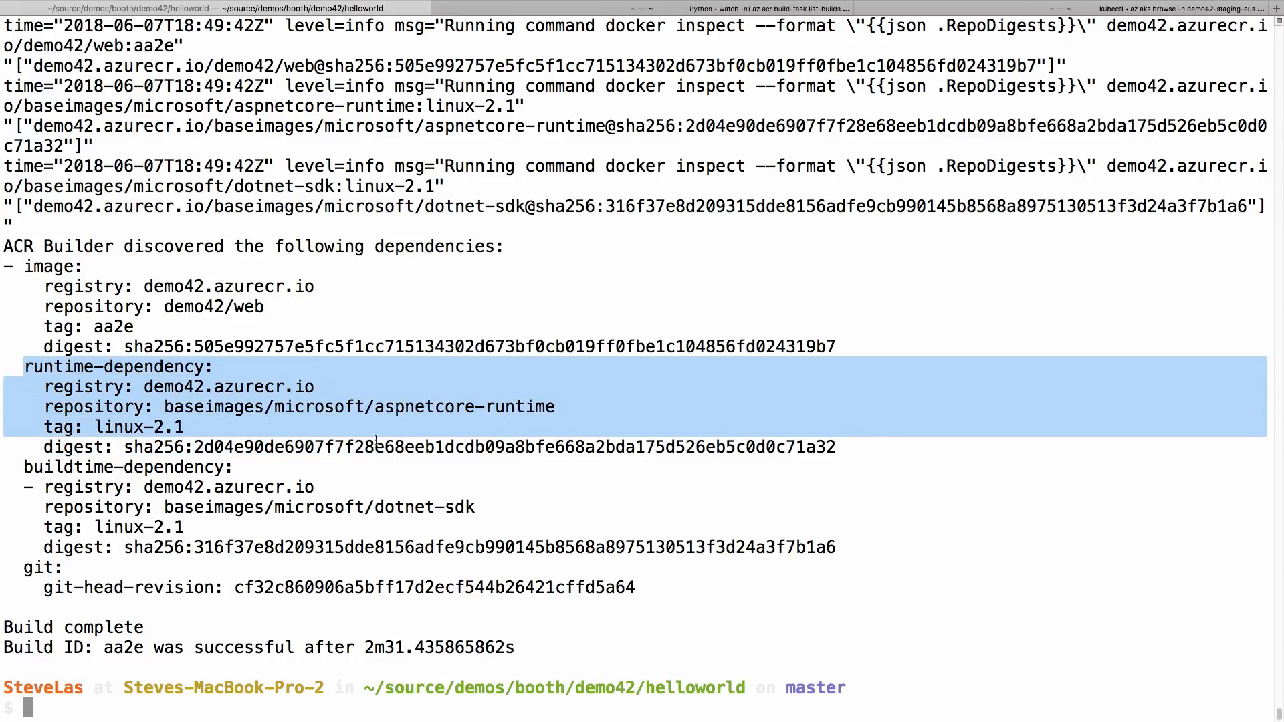